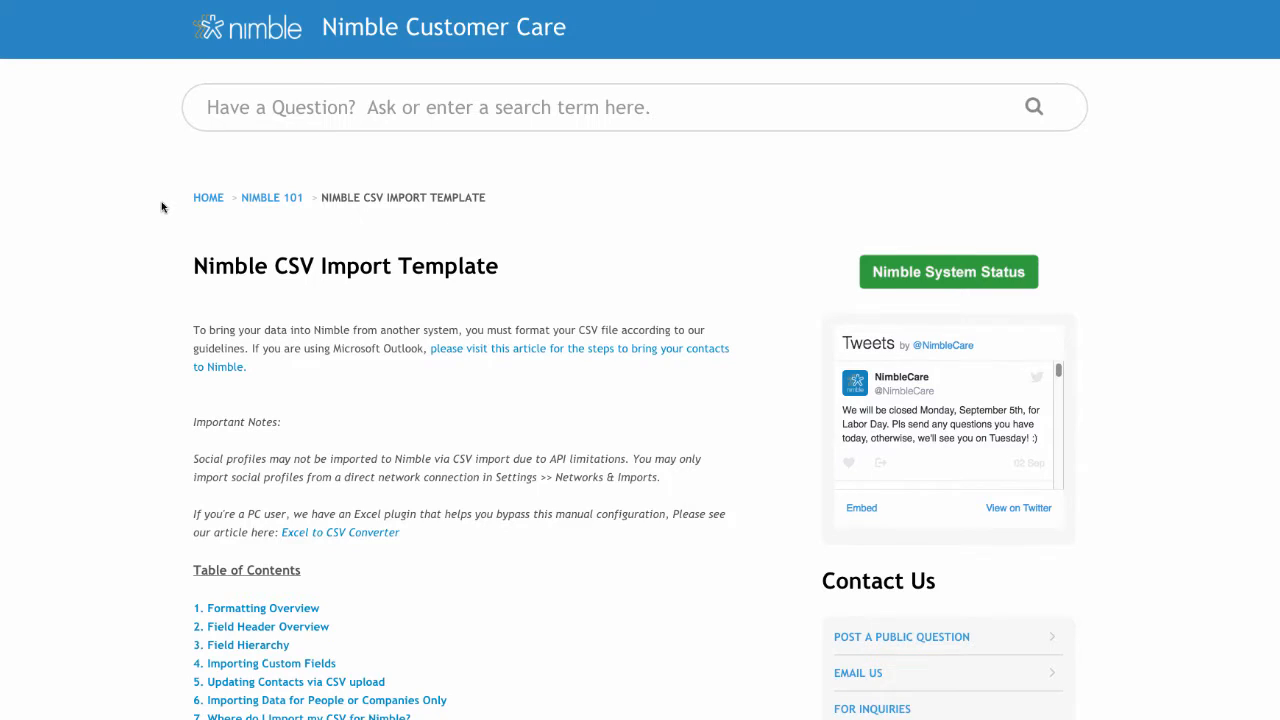
Add a new contact data tab labelled 'Custom Fields' beside Contact Info and apply it.
{"action": "scroll", "scroll_direction": "down", "scroll_amount": 3}
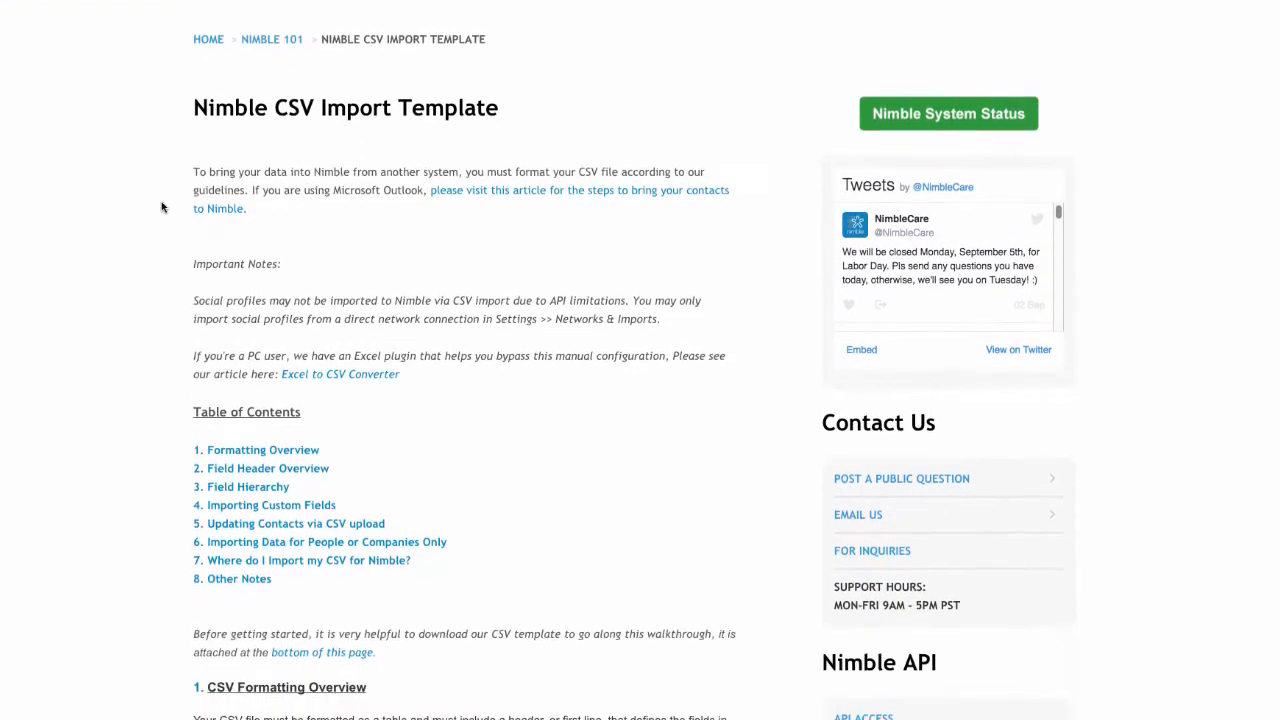
{"action": "scroll", "scroll_direction": "down", "scroll_amount": 3}
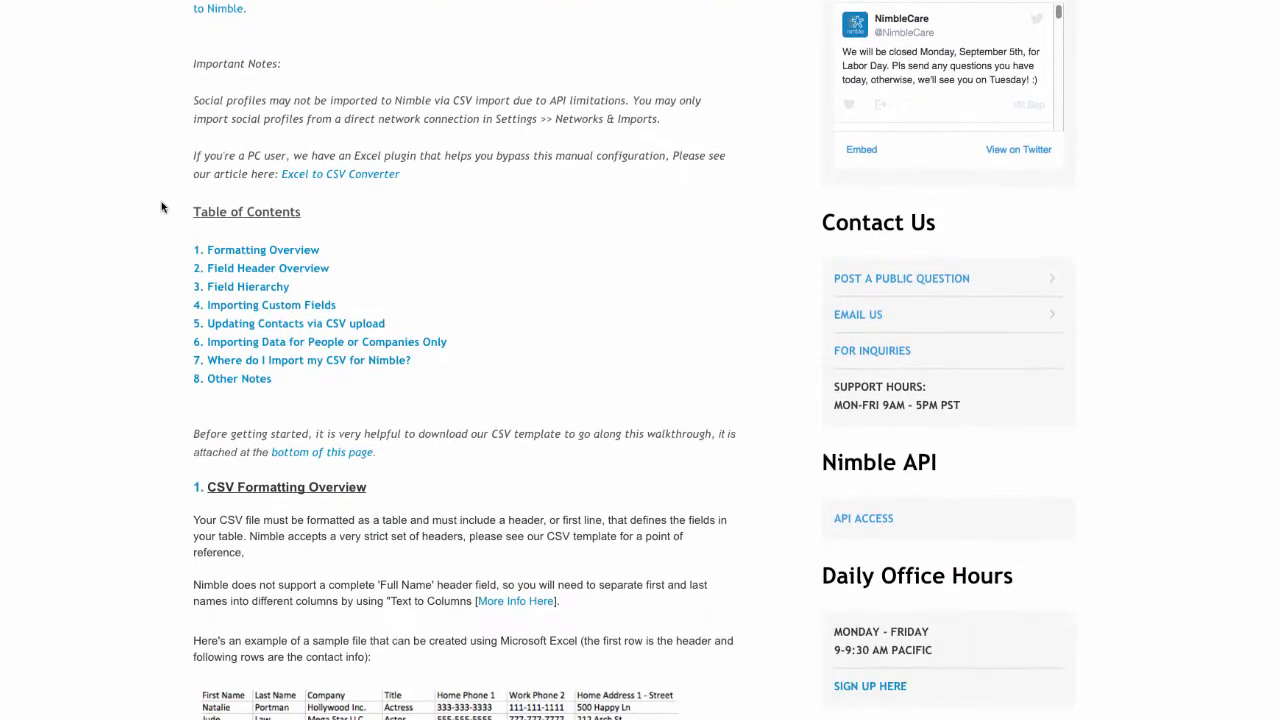
{"action": "scroll", "scroll_direction": "down", "scroll_amount": 3}
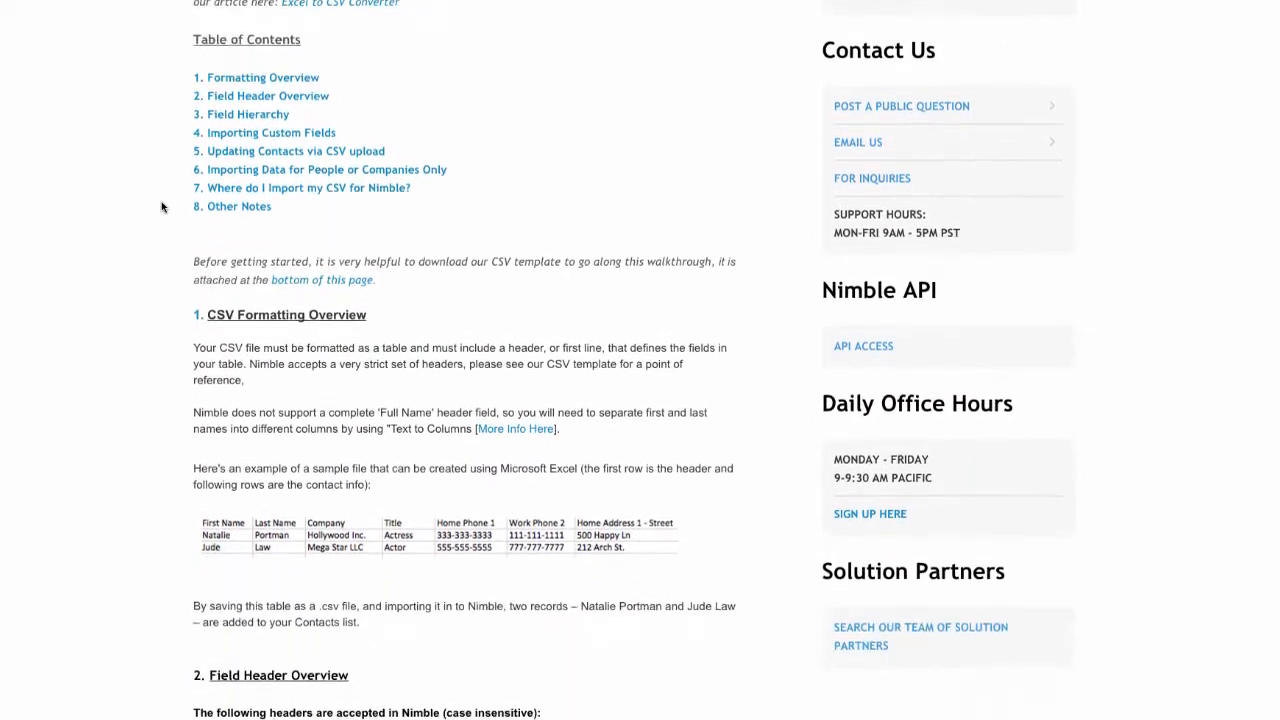
{"action": "scroll", "scroll_direction": "down", "scroll_amount": 3}
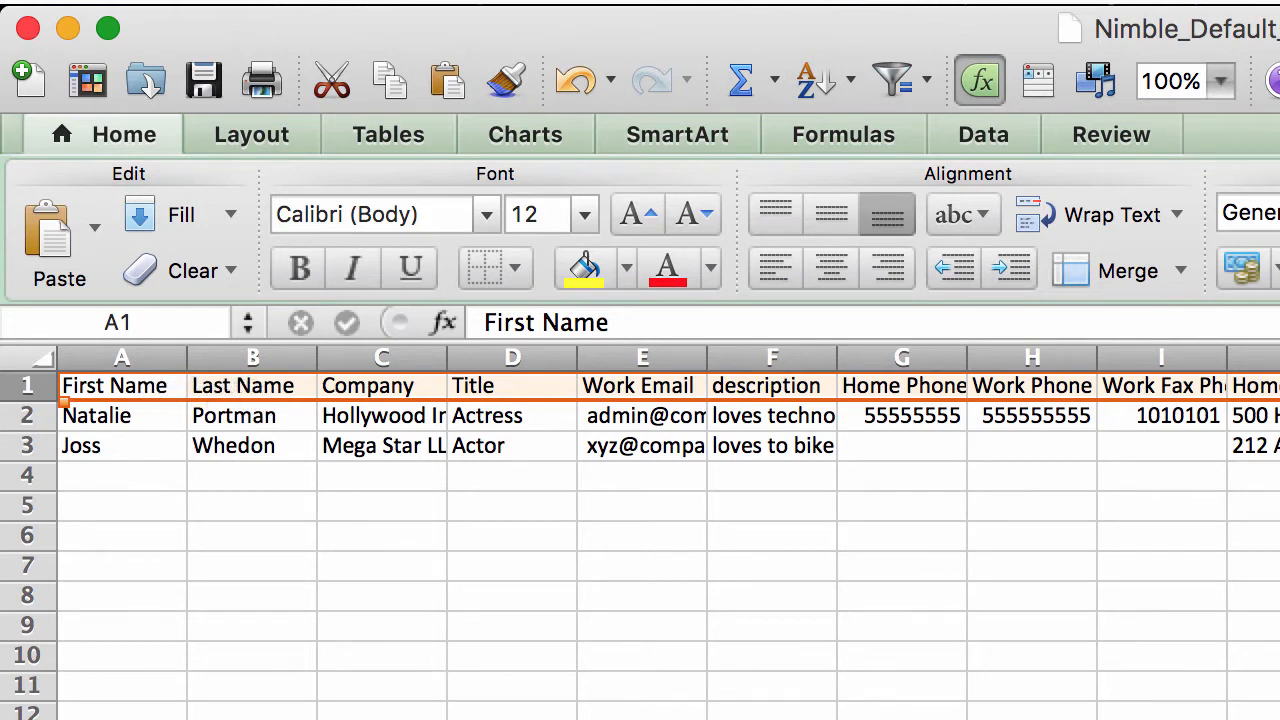
{"action": "mouse_move", "coordinate": [414, 386]}
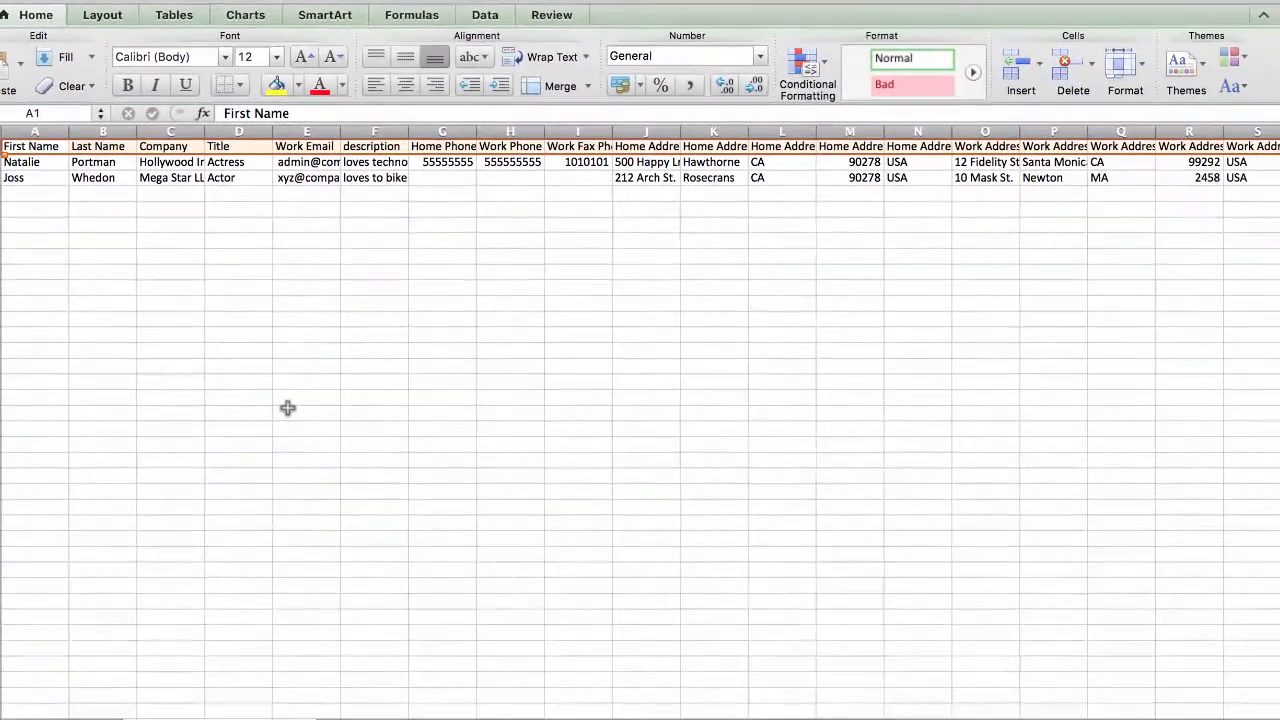
{"action": "scroll", "scroll_direction": "right", "scroll_amount": 3}
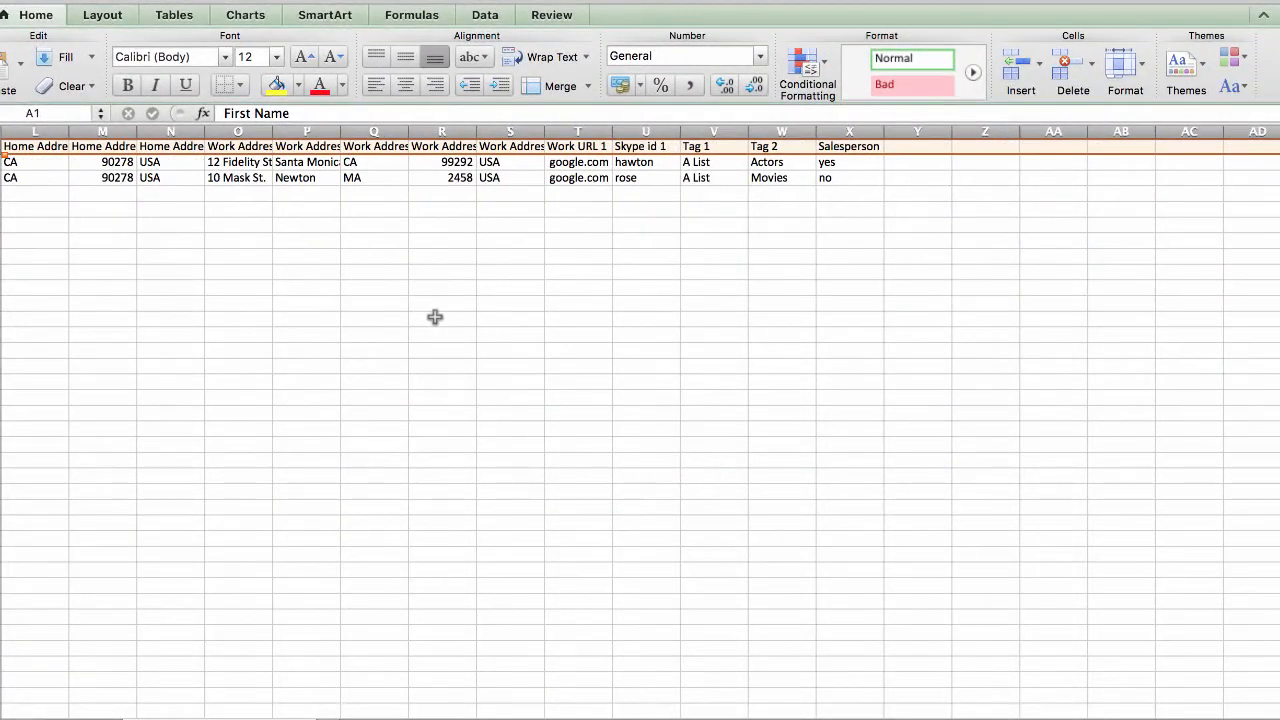
{"action": "mouse_move", "coordinate": [741, 212]}
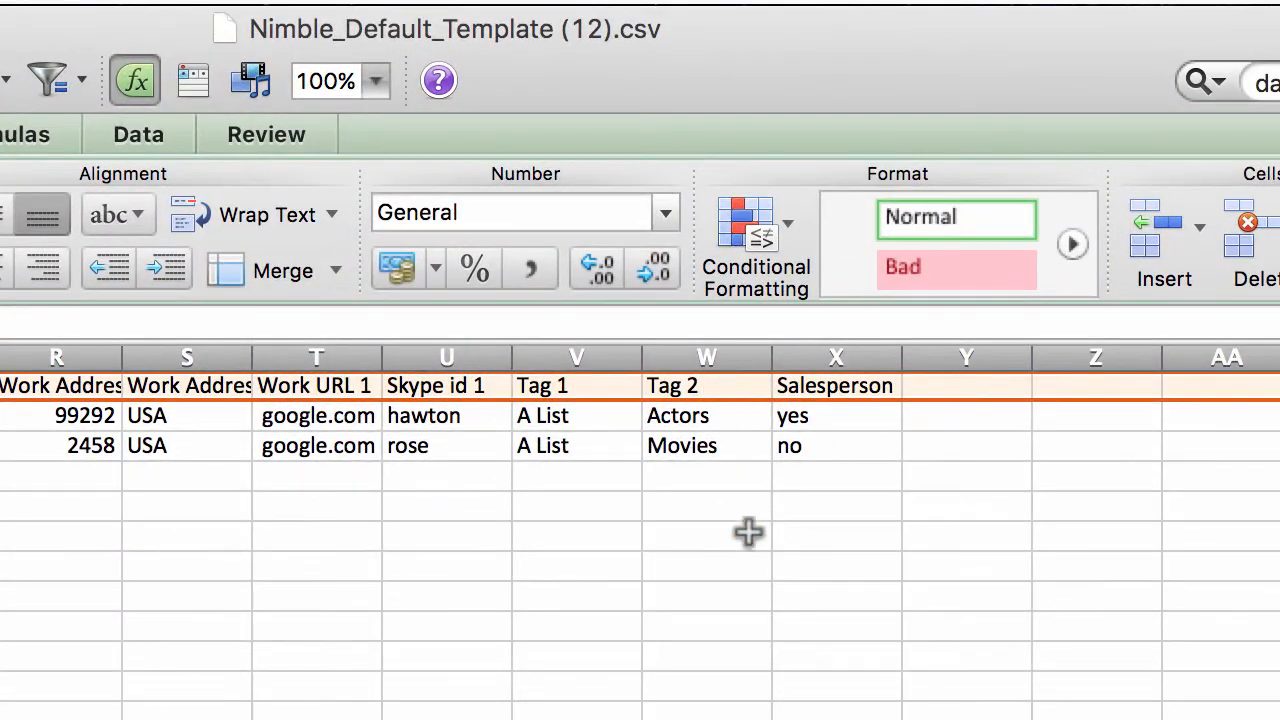
{"action": "mouse_move", "coordinate": [749, 653]}
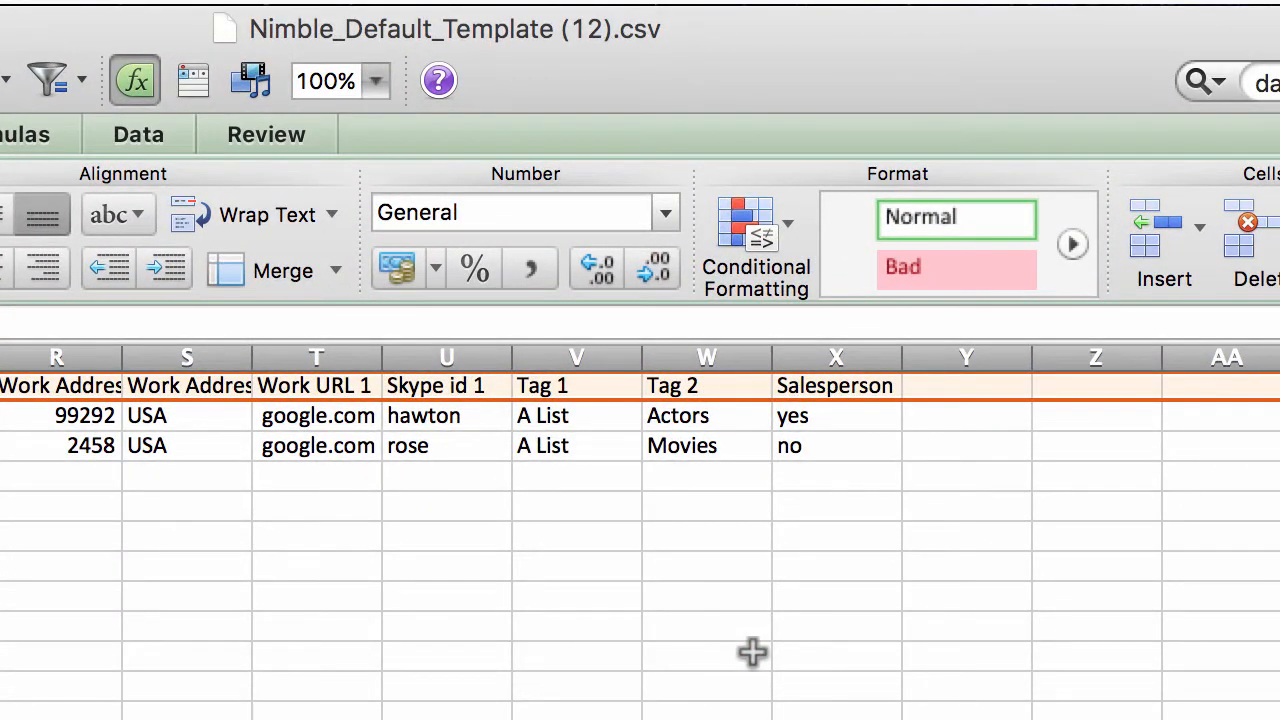
{"action": "mouse_move", "coordinate": [918, 395]}
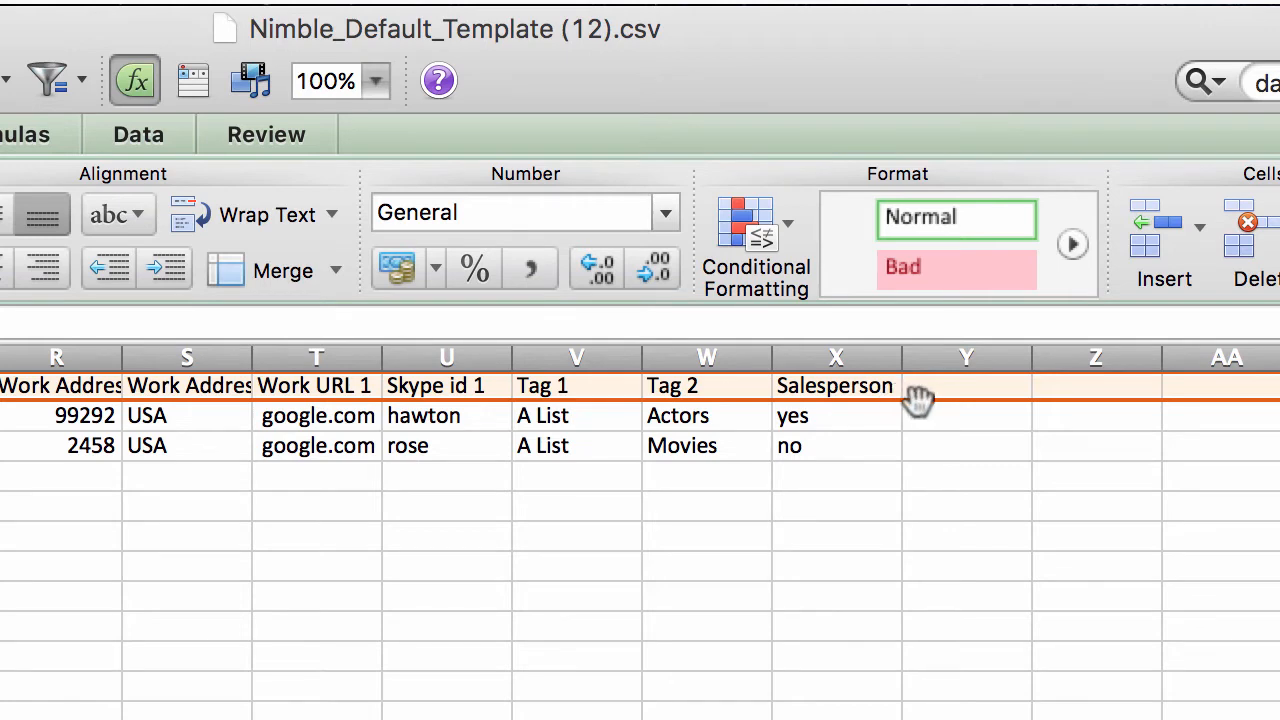
{"action": "mouse_move", "coordinate": [876, 642]}
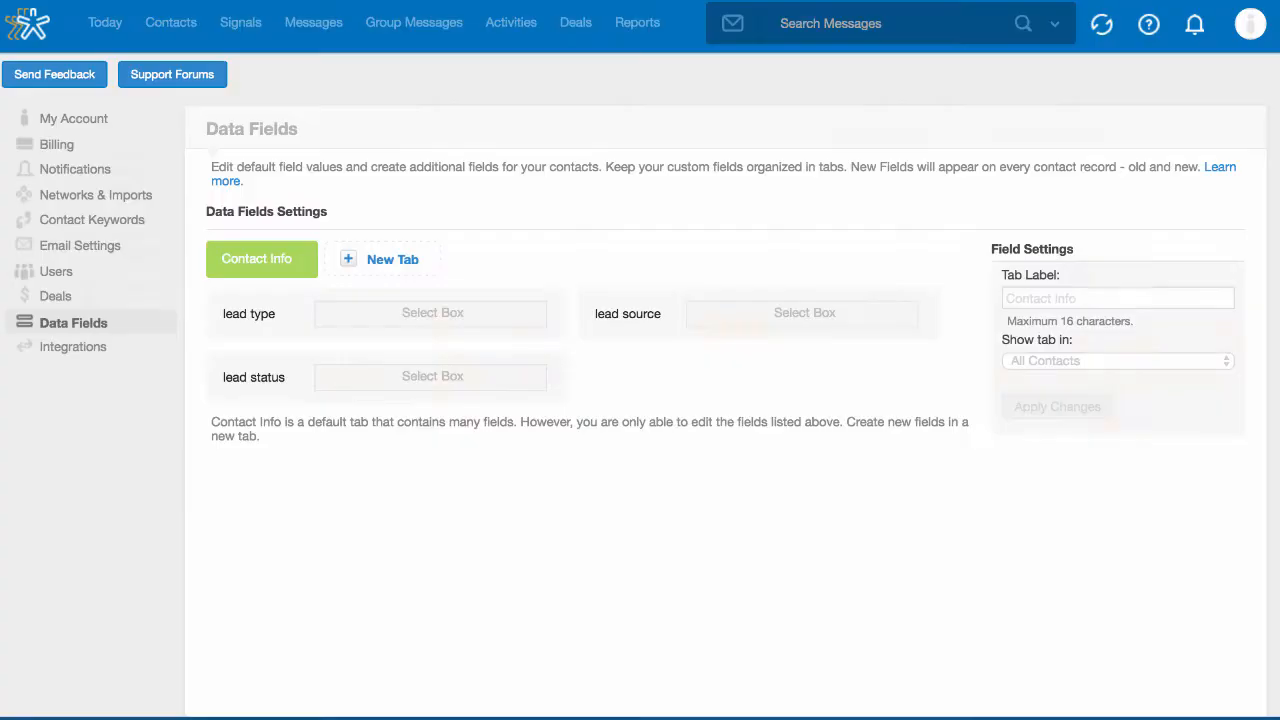
{"action": "left_click", "coordinate": [1250, 28]}
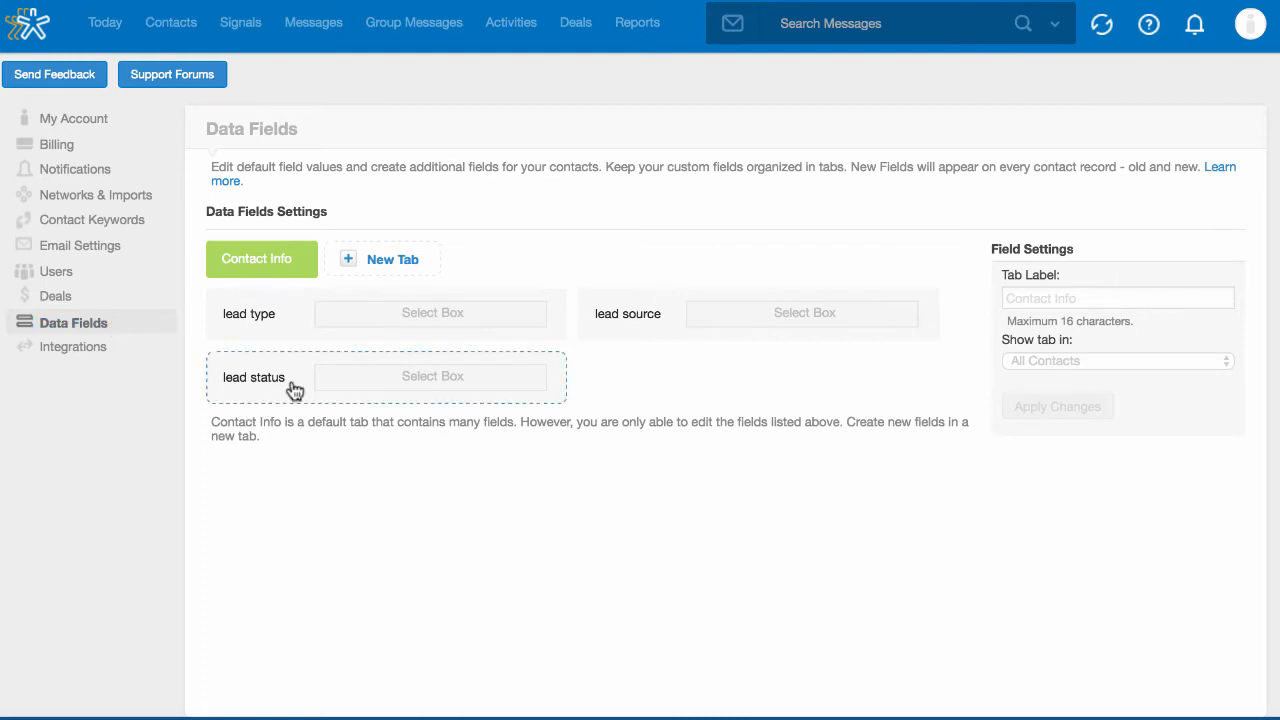
{"action": "left_click", "coordinate": [383, 258]}
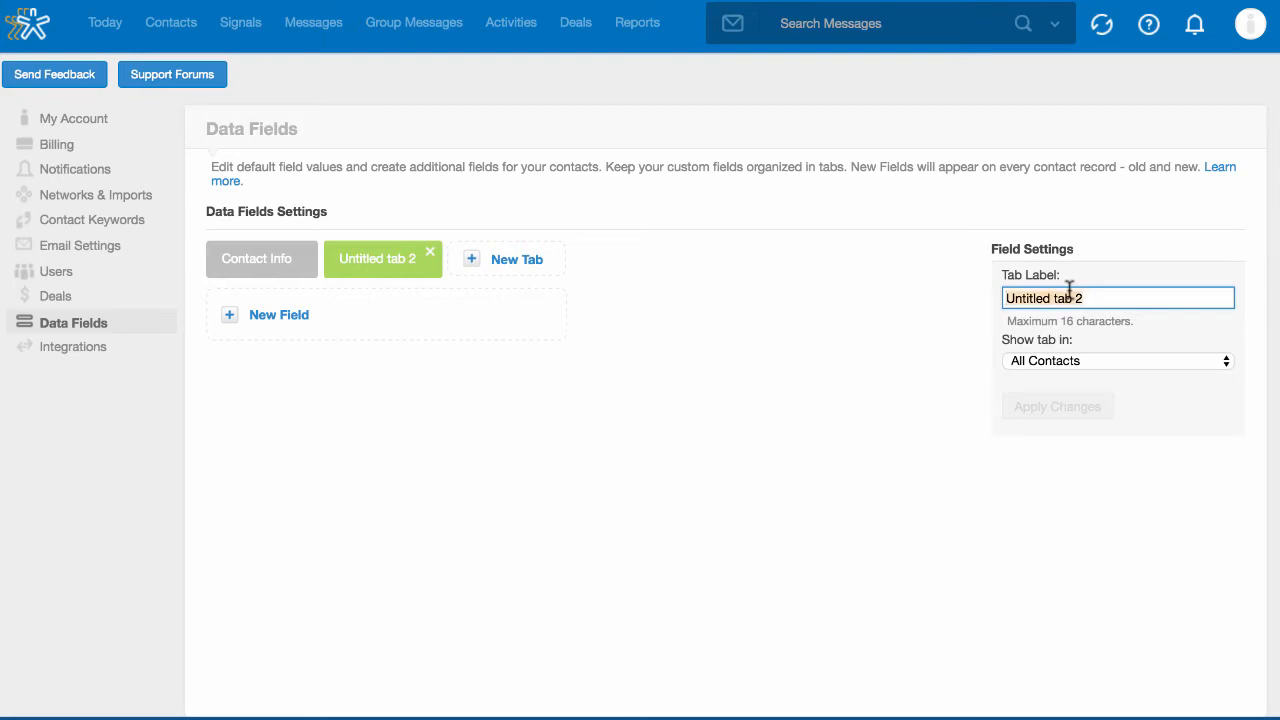
{"action": "type", "text": "Custom Field"}
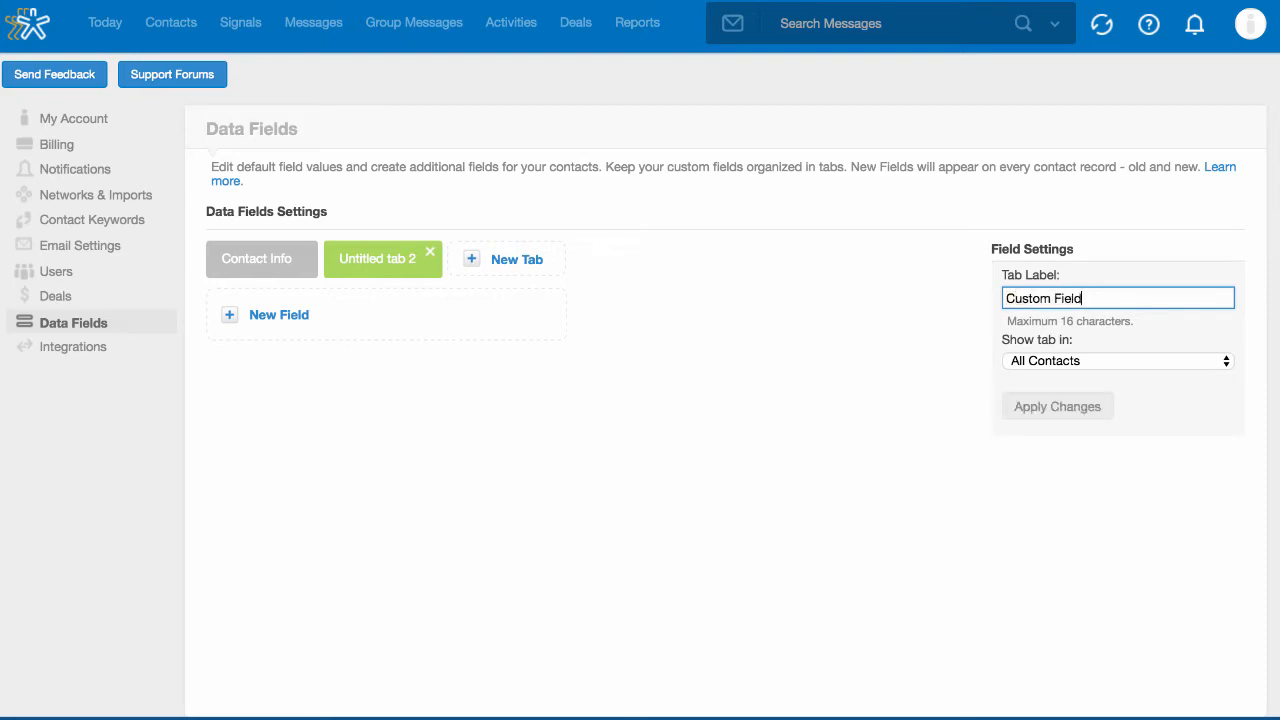
{"action": "left_click", "coordinate": [1057, 406]}
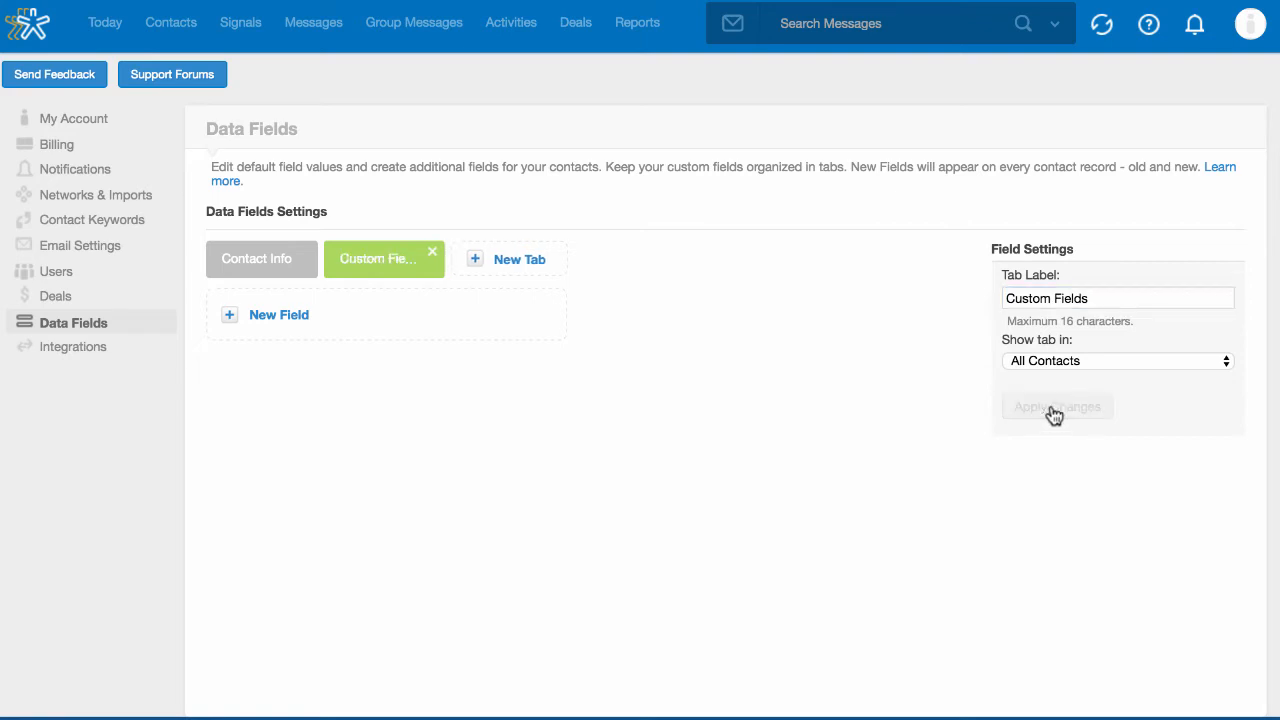
Add a single-line text field labelled 'Salesperson' to the Custom Fields tab.
{"action": "left_click", "coordinate": [278, 314]}
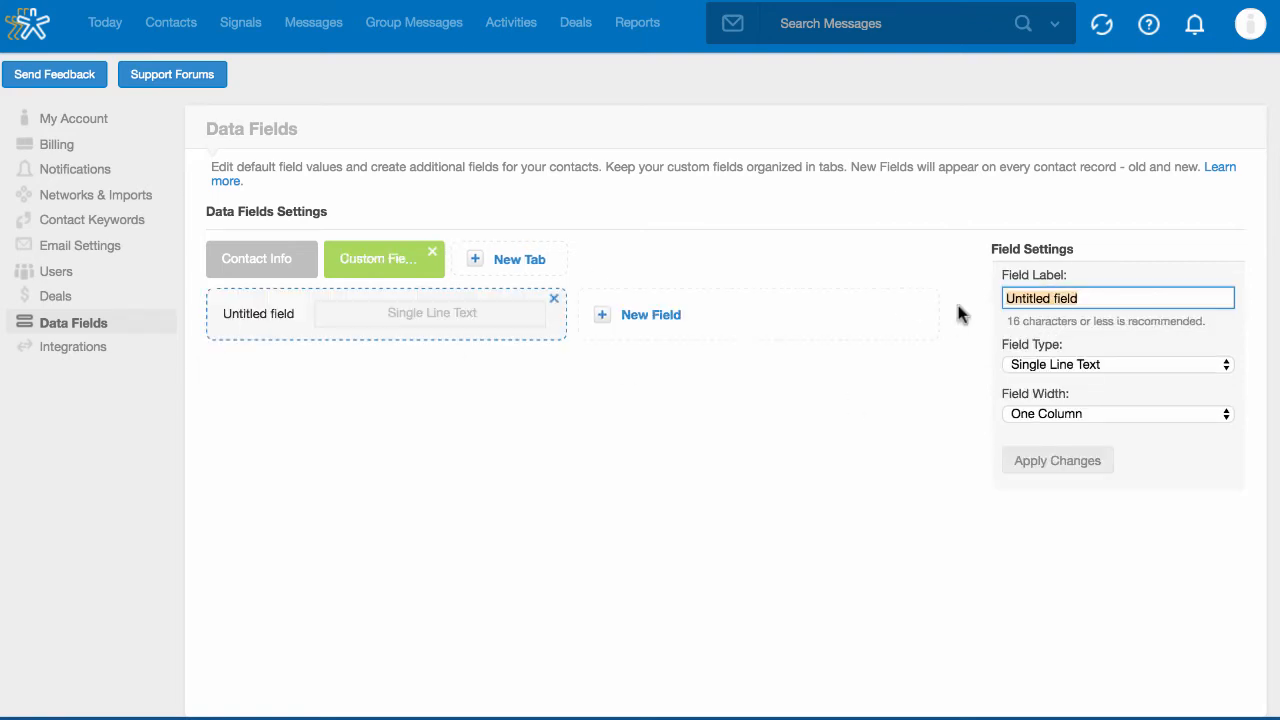
{"action": "type", "text": "Sales"}
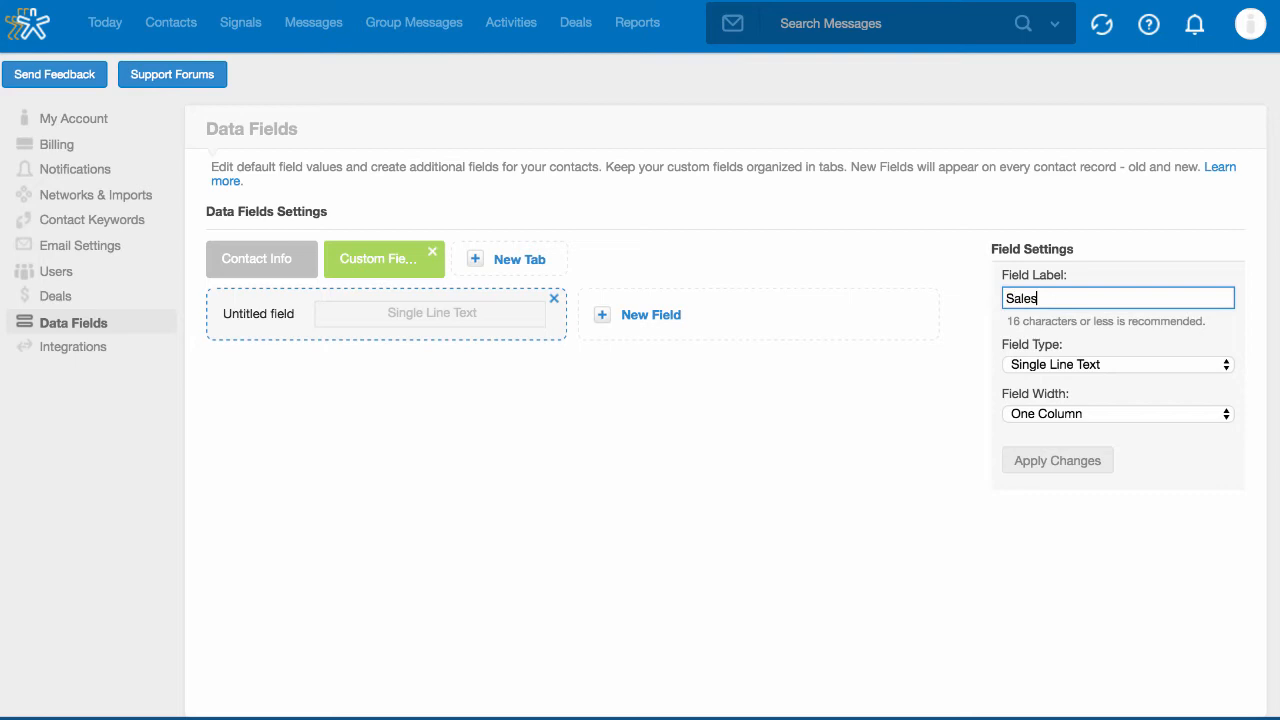
{"action": "type", "text": "person"}
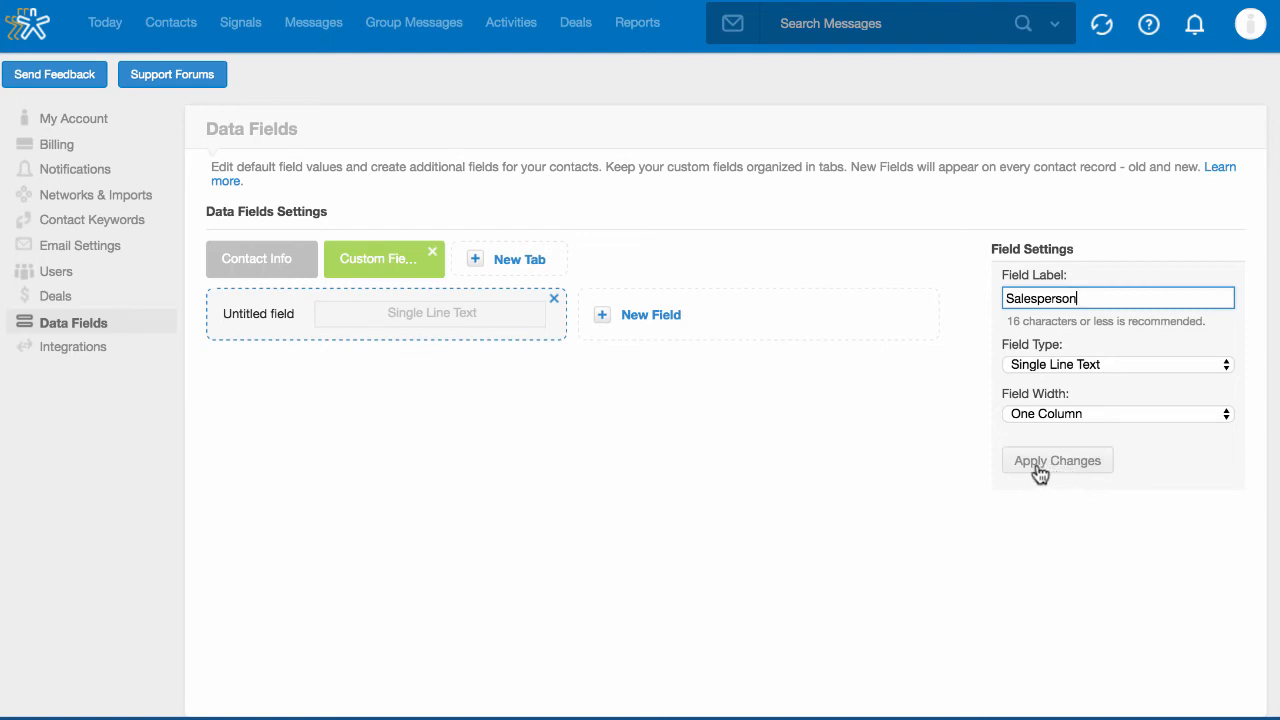
{"action": "left_click", "coordinate": [1057, 460]}
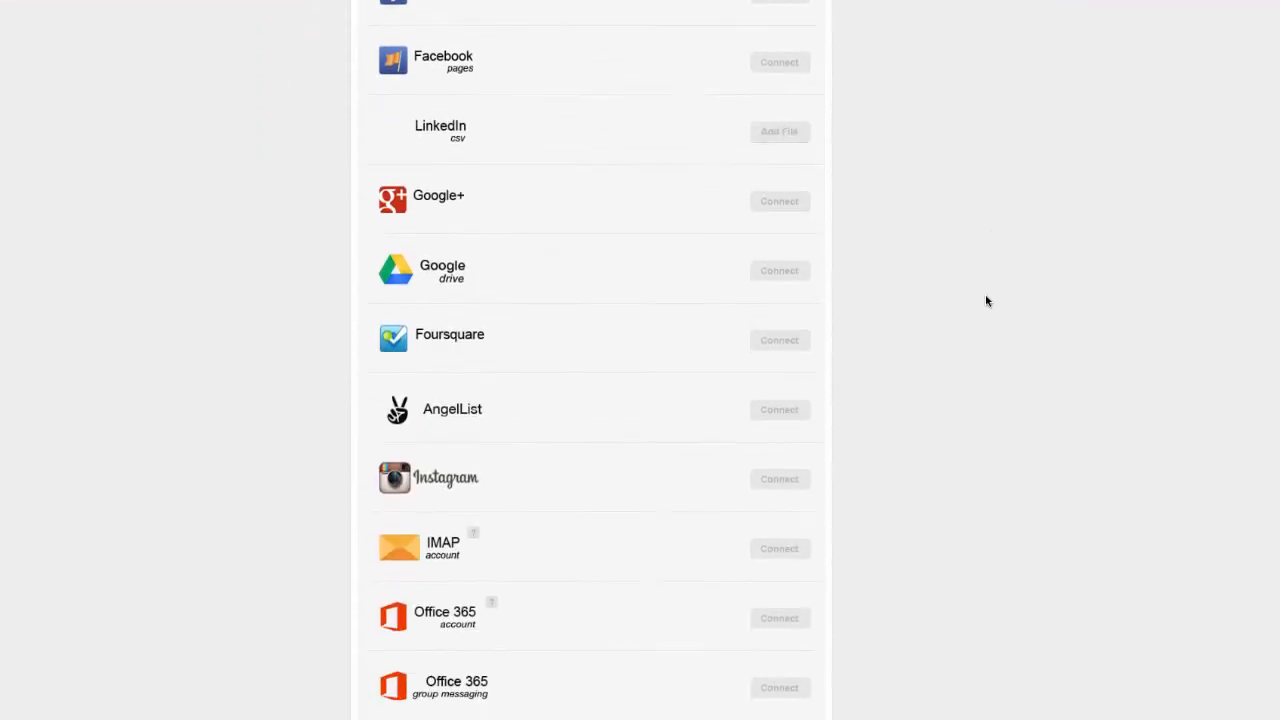
Start a Generic CSV contact import from Networks & Imports.
{"action": "scroll", "scroll_direction": "down", "scroll_amount": 3}
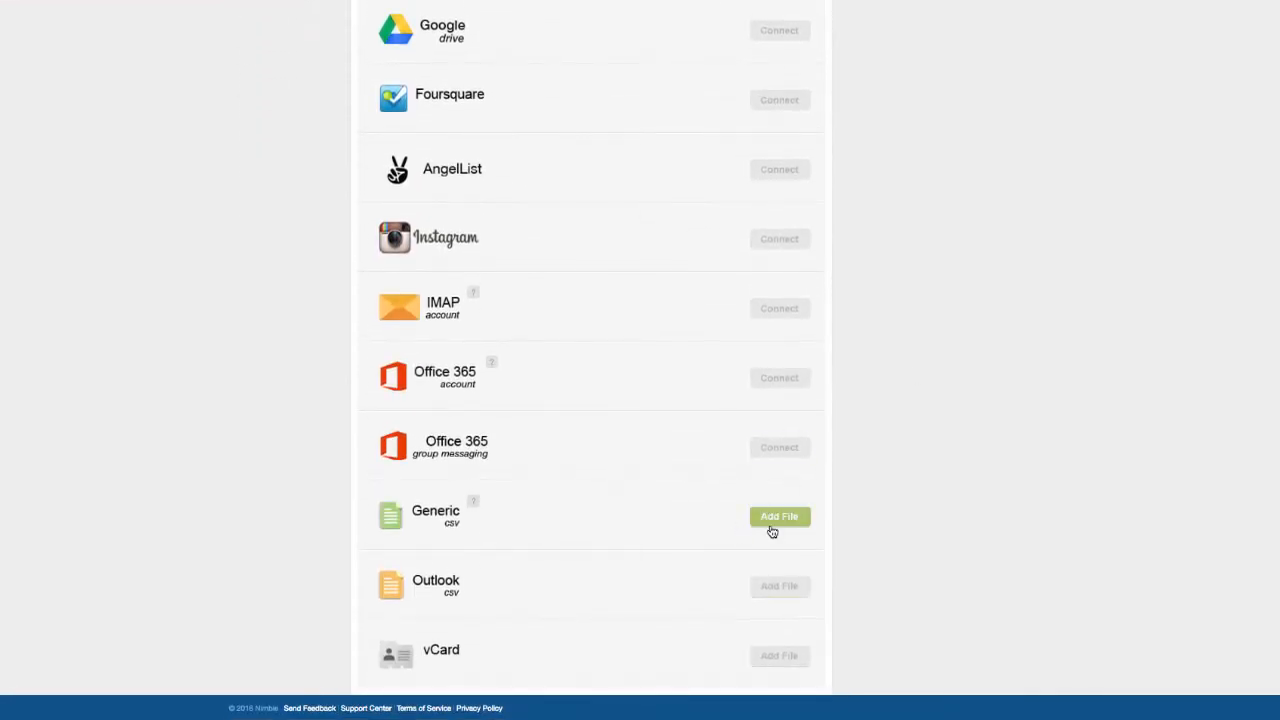
{"action": "mouse_move", "coordinate": [758, 526]}
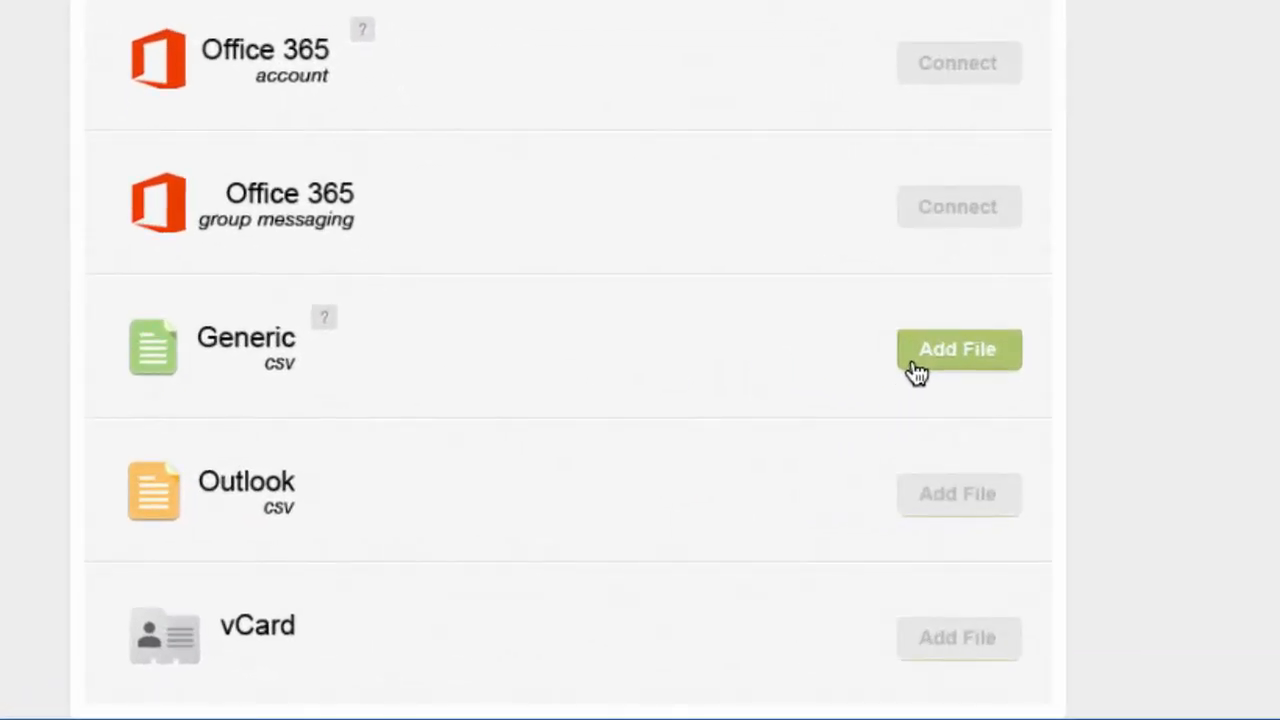
{"action": "left_click", "coordinate": [958, 349]}
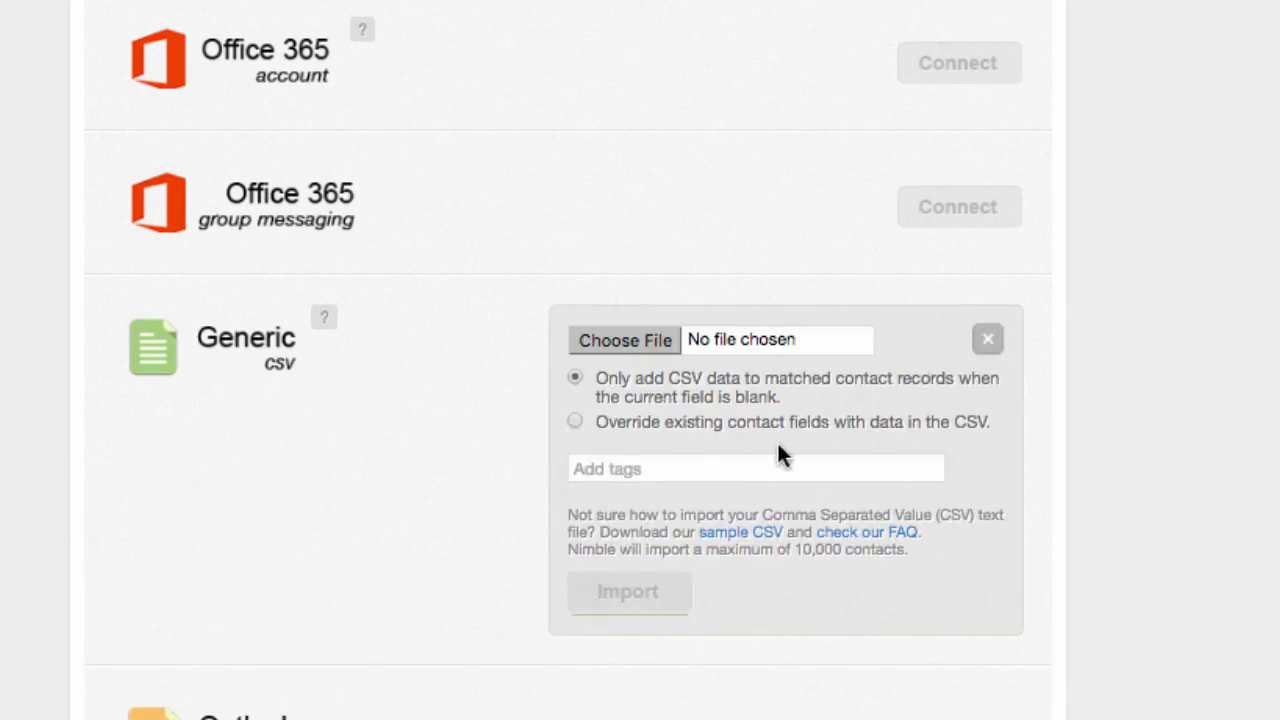